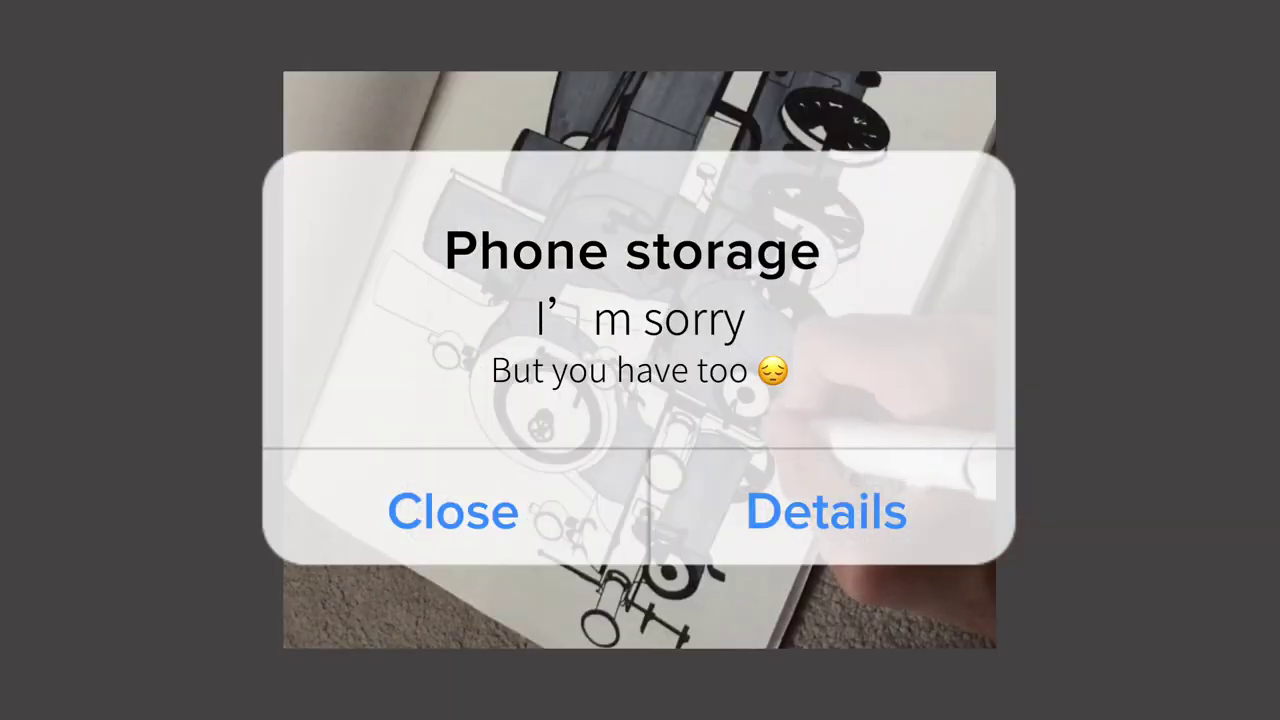
click(452, 512)
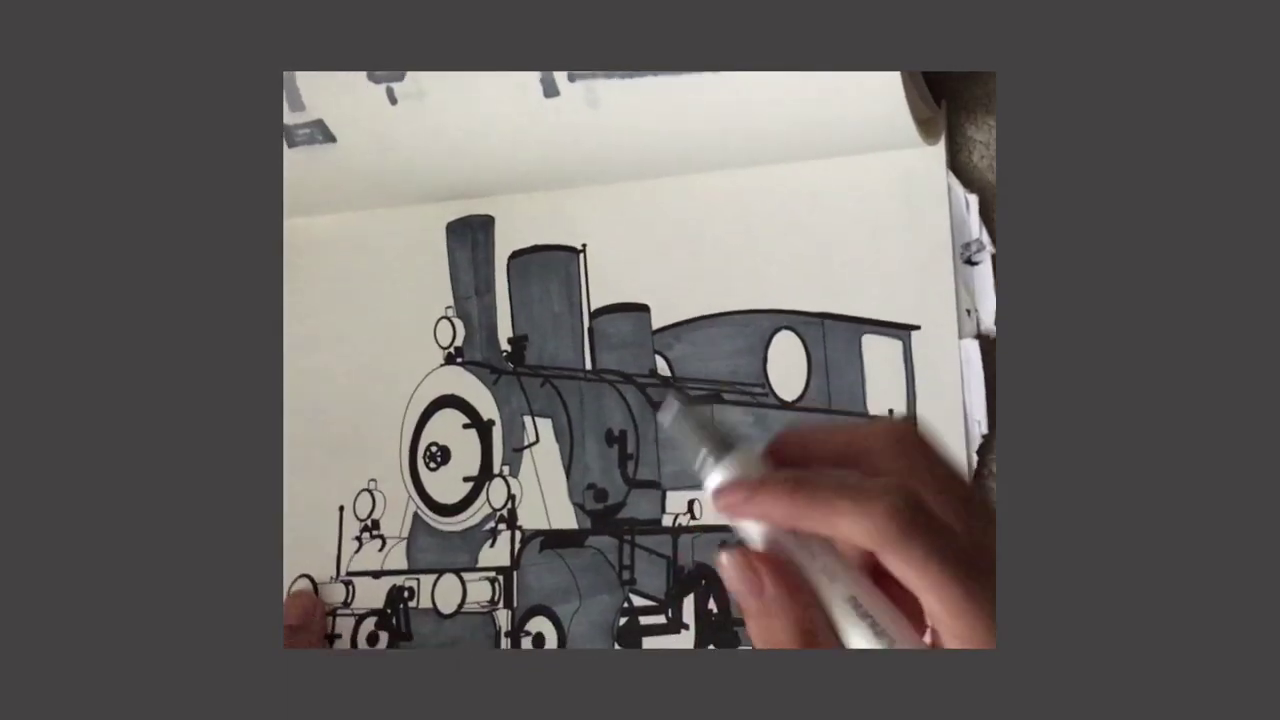